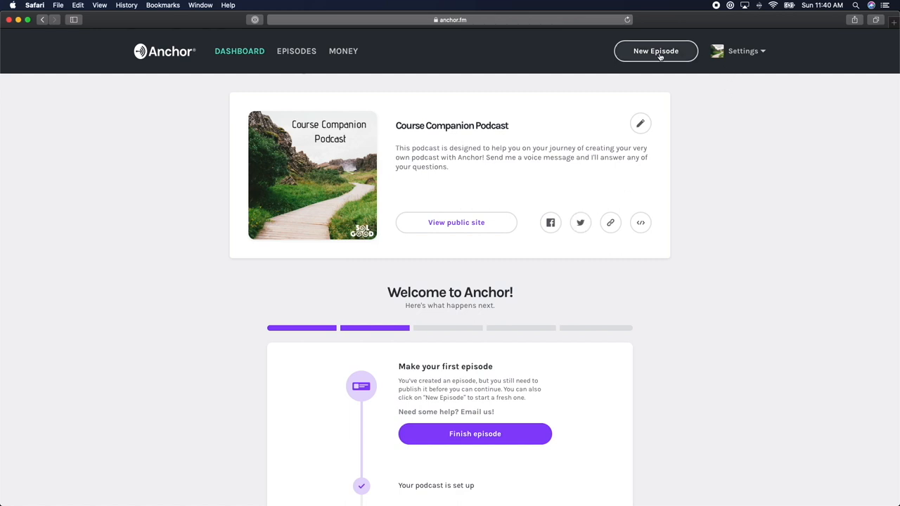
Start a new episode from the dashboard to open the episode builder.
{"action": "left_click", "coordinate": [655, 50]}
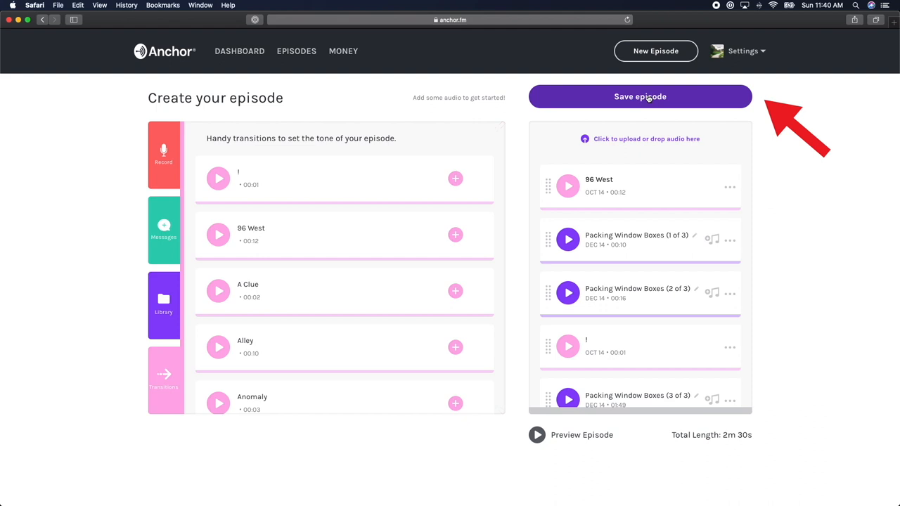
Save the audio, link the word 'here' in the description, and add 'Guest Site HERE'.
{"action": "left_click", "coordinate": [639, 96]}
{"action": "type", "text": "www"}
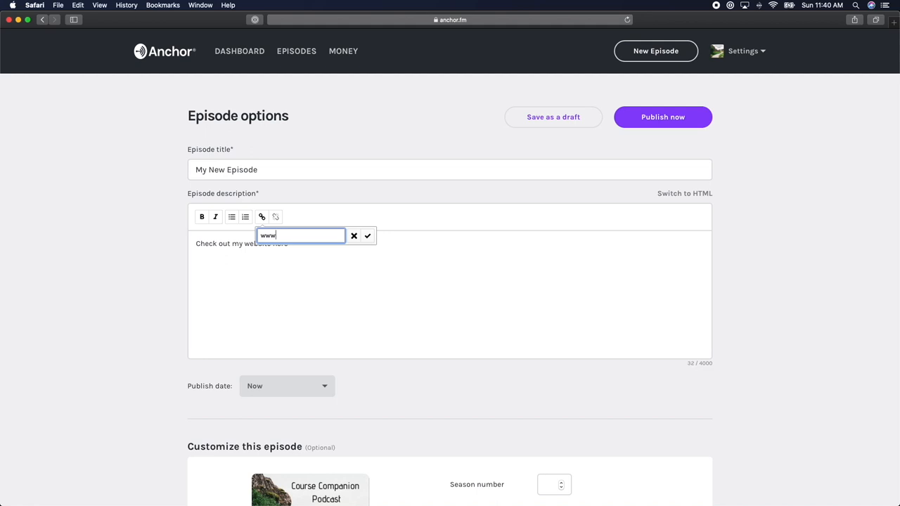
{"action": "left_click", "coordinate": [367, 236]}
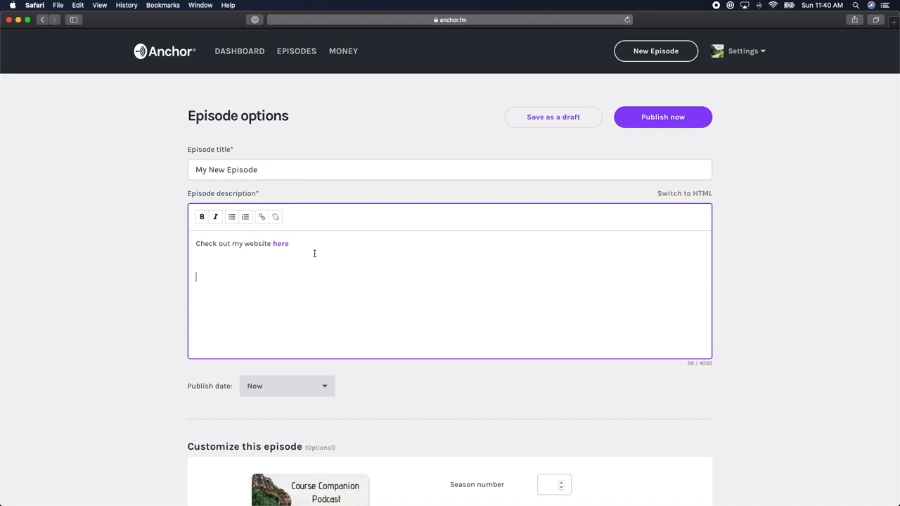
{"action": "type", "text": "Guest Site HERE"}
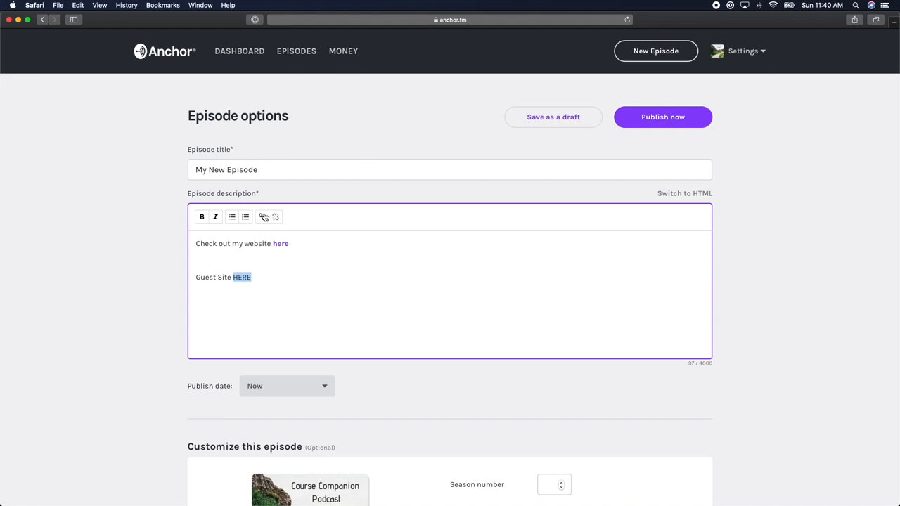
{"action": "scroll", "scroll_direction": "down", "scroll_amount": 3}
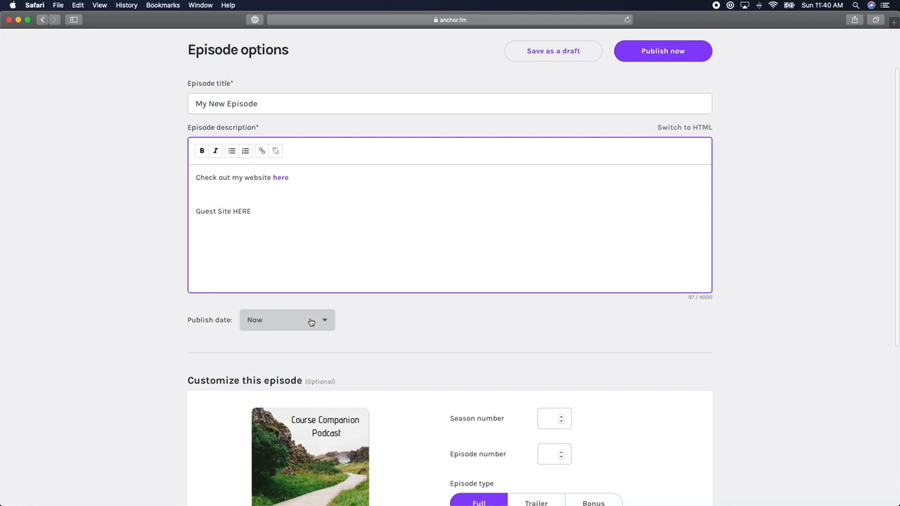
Set the publish date to 12/17/19 at 7:00 AM and confirm.
{"action": "left_click", "coordinate": [287, 320]}
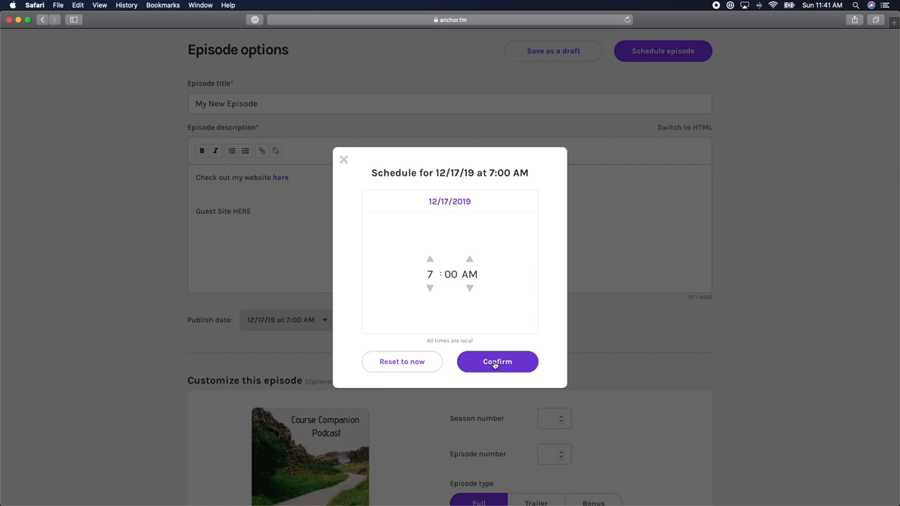
{"action": "left_click", "coordinate": [497, 361]}
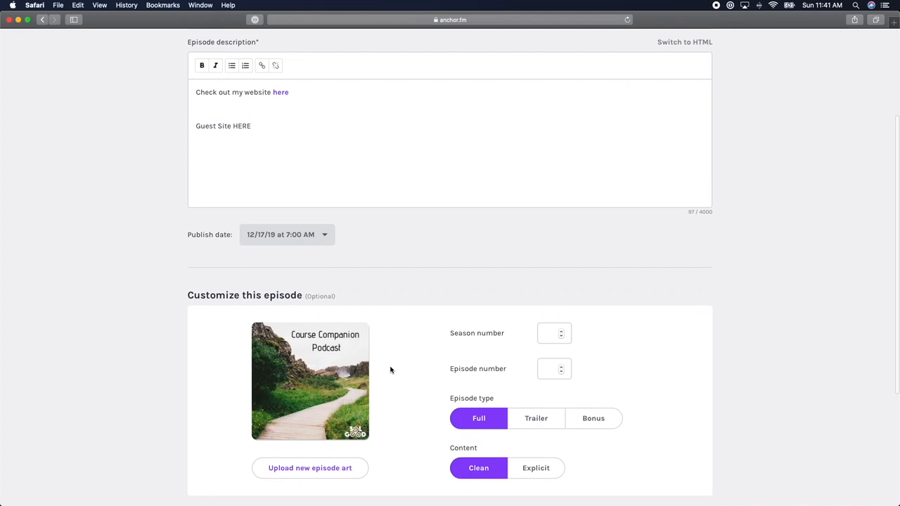
{"action": "scroll", "scroll_direction": "down", "scroll_amount": 3}
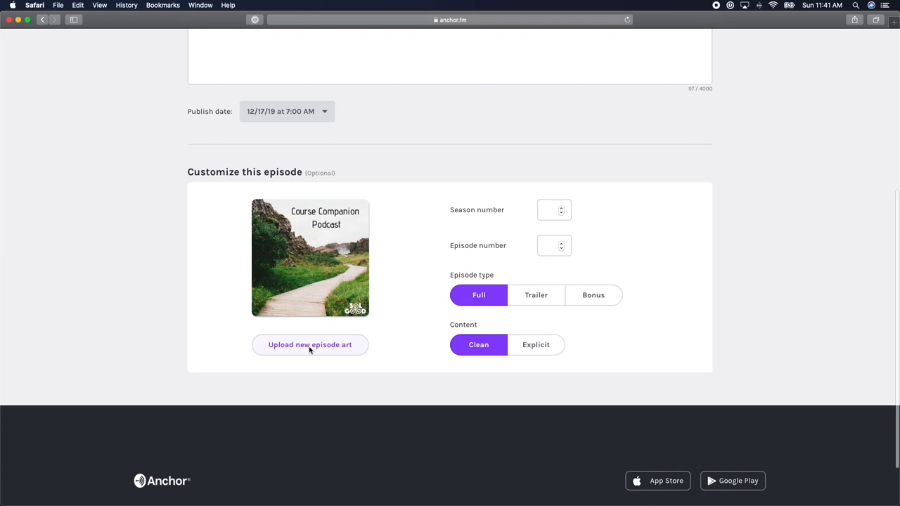
{"action": "left_click", "coordinate": [309, 344]}
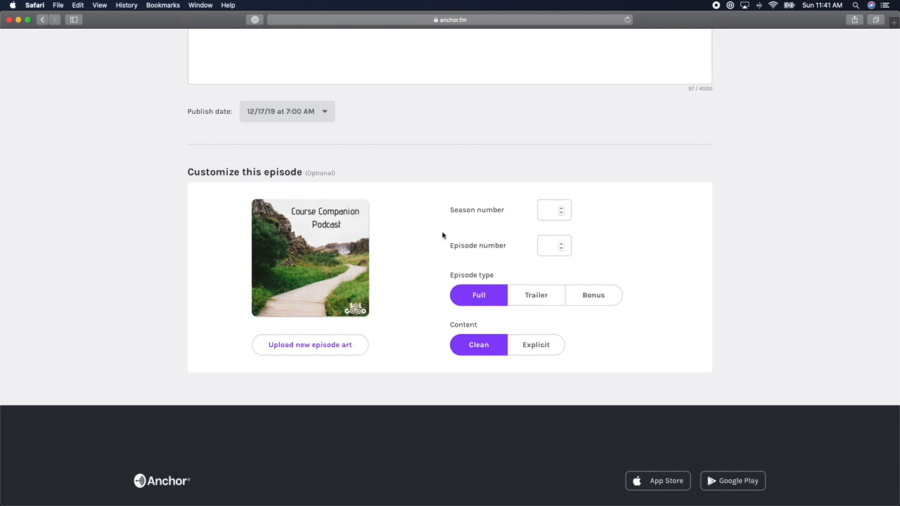
{"action": "scroll", "scroll_direction": "down", "scroll_amount": 3}
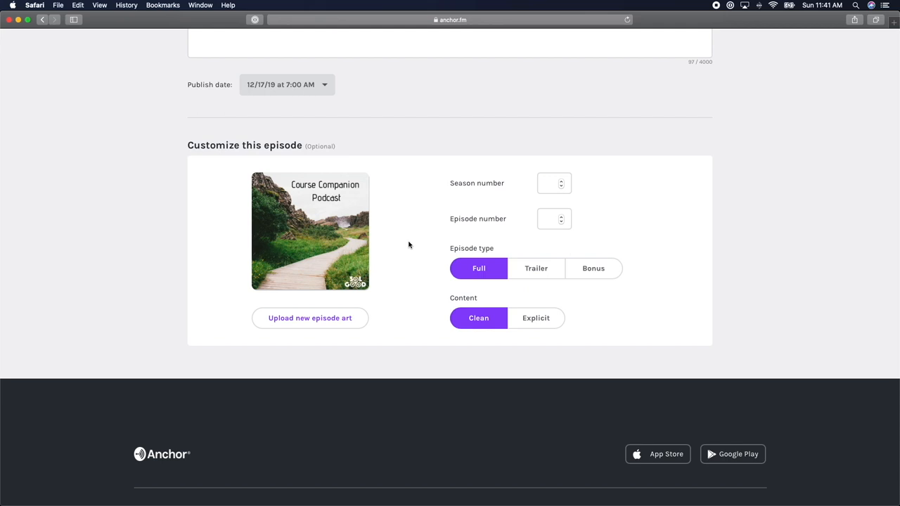
Fill in the Season number and Episode number fields.
{"action": "type", "text": "1"}
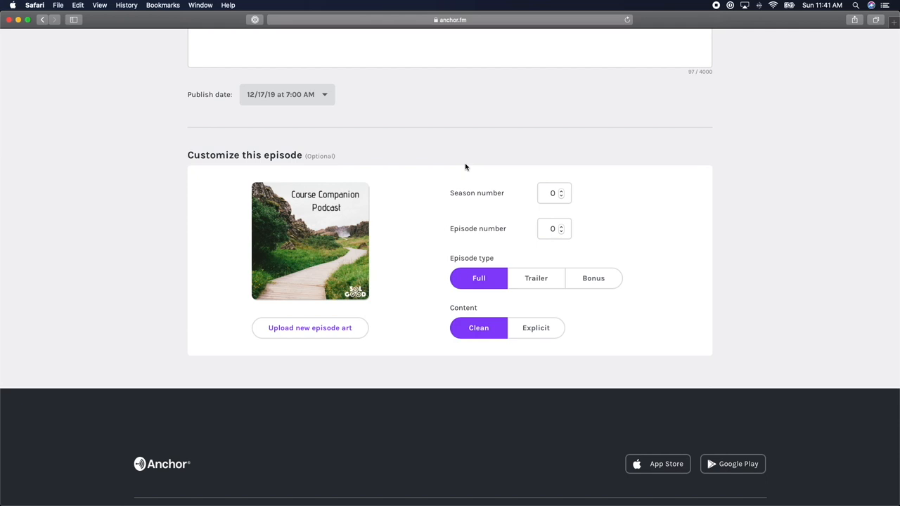
{"action": "mouse_move", "coordinate": [635, 232]}
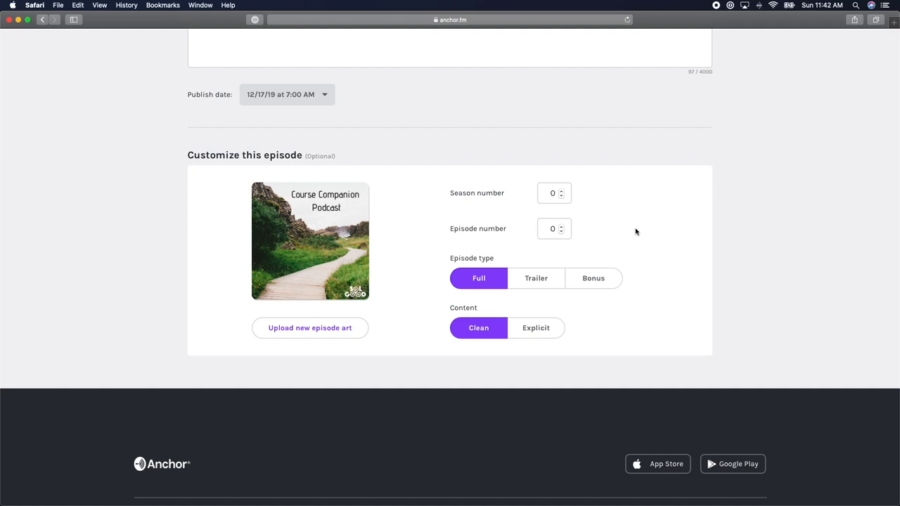
{"action": "scroll", "scroll_direction": "down", "scroll_amount": 3}
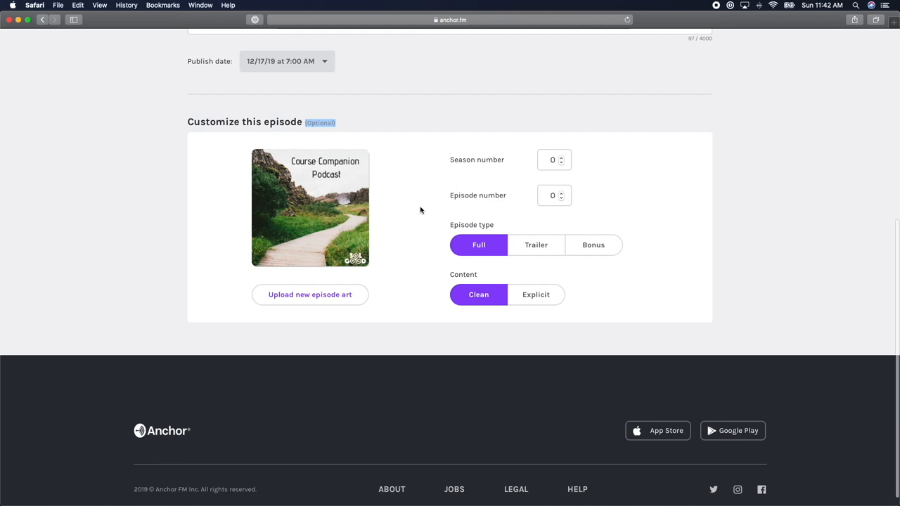
{"action": "mouse_move", "coordinate": [646, 224]}
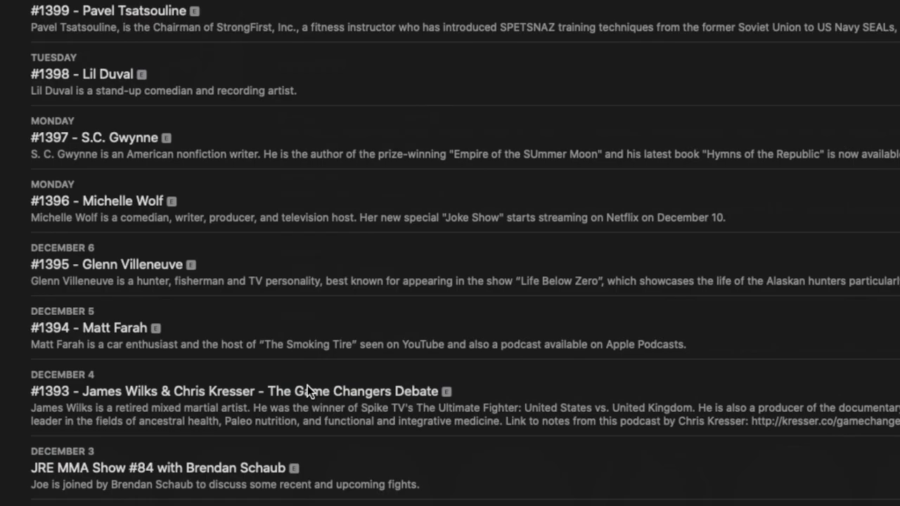
{"action": "scroll", "scroll_direction": "down", "scroll_amount": 3}
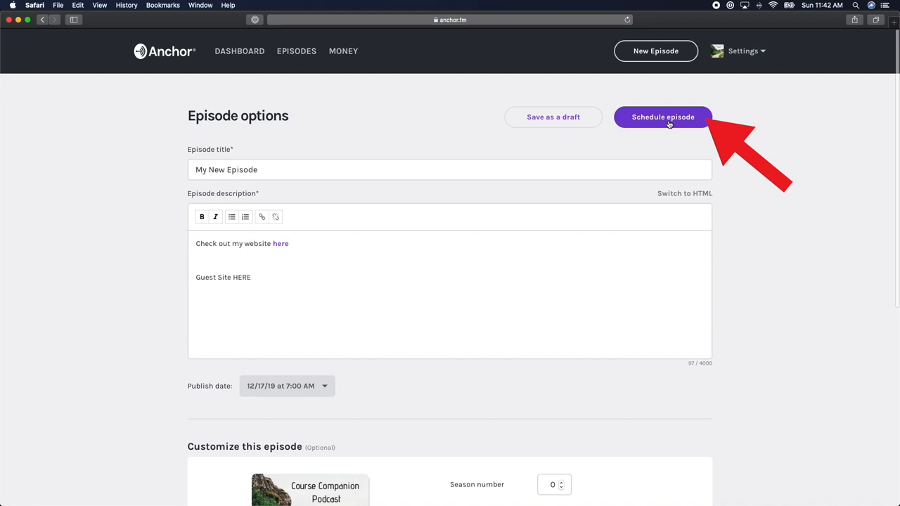
Schedule 'My New Episode' and complete the podcast setup form.
{"action": "left_click", "coordinate": [662, 117]}
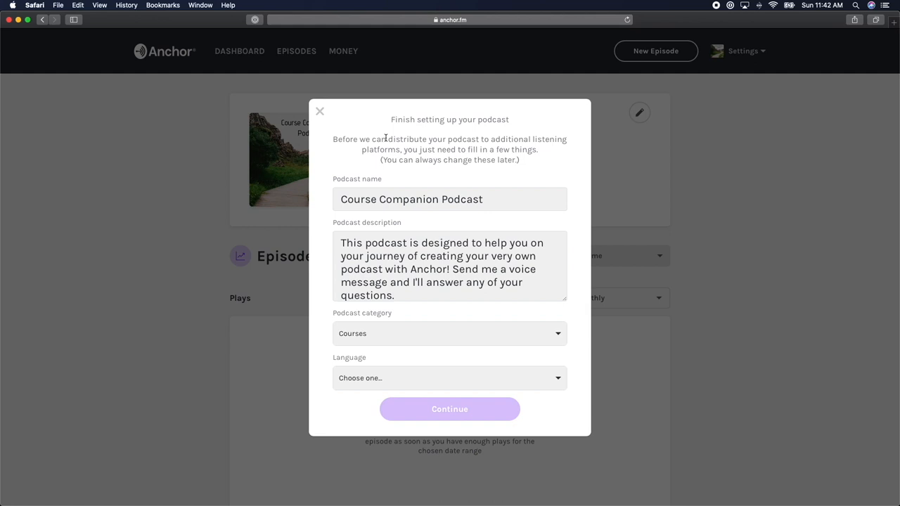
{"action": "left_click", "coordinate": [449, 378]}
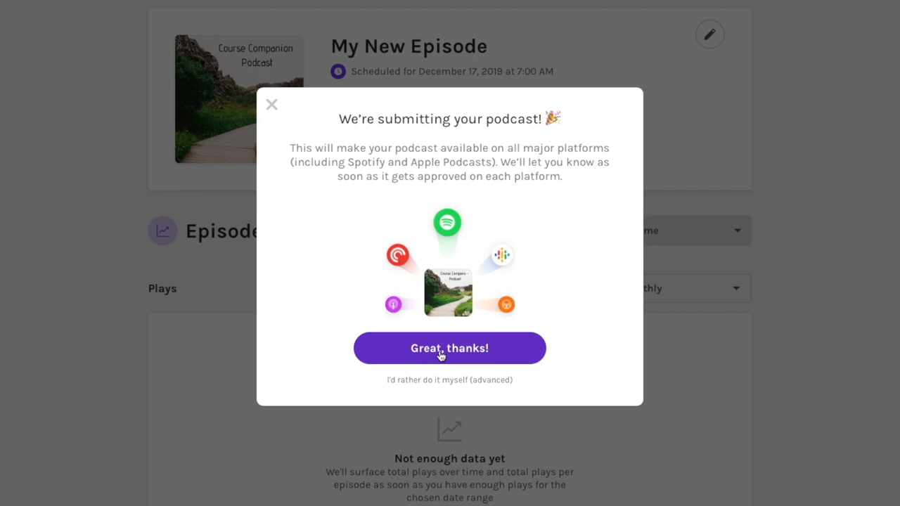
{"action": "mouse_move", "coordinate": [590, 226]}
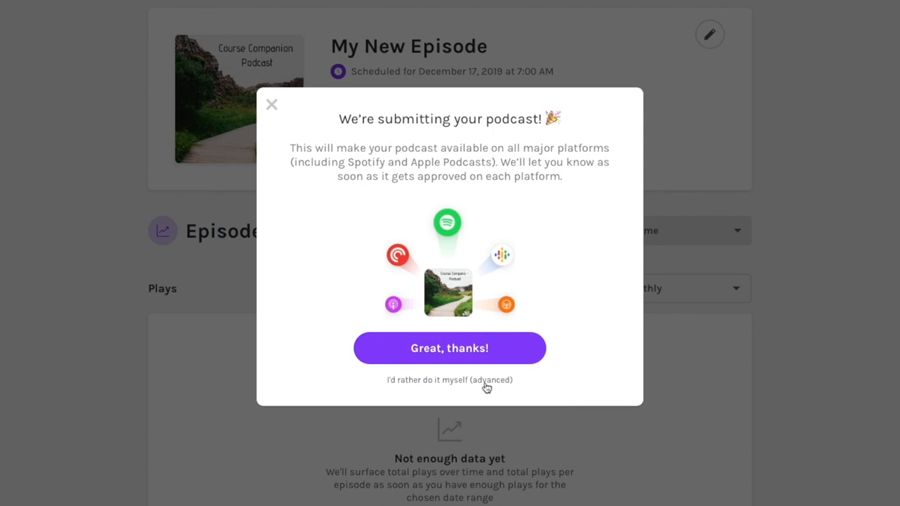
{"action": "mouse_move", "coordinate": [449, 348]}
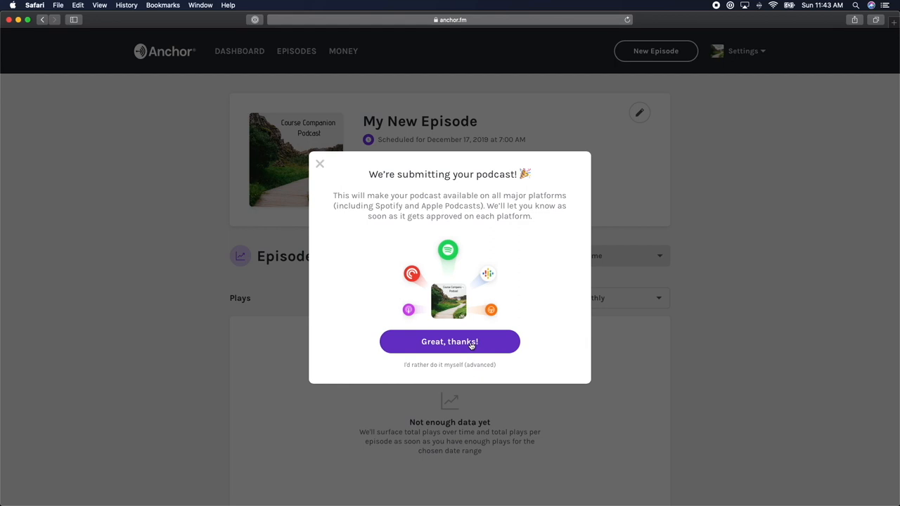
Accept automatic distribution to all platforms and dismiss the submission notice.
{"action": "left_click", "coordinate": [449, 341]}
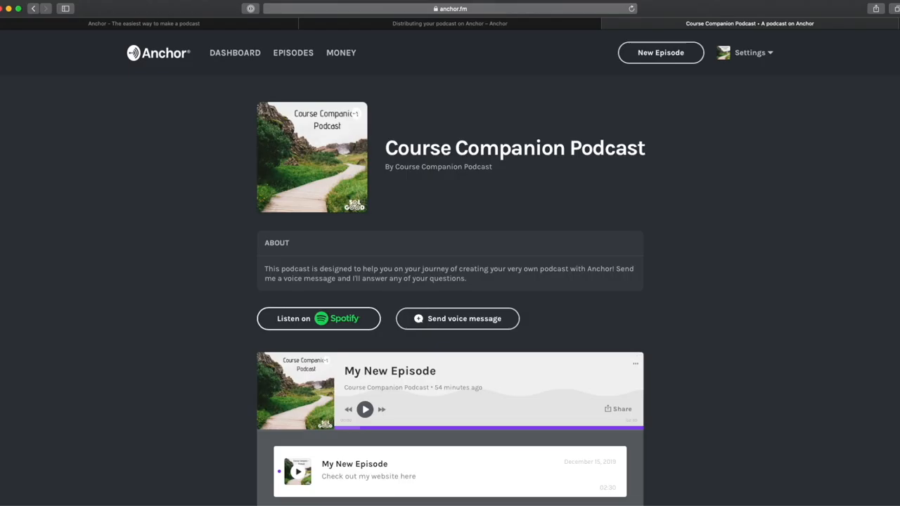
{"action": "left_click", "coordinate": [318, 319]}
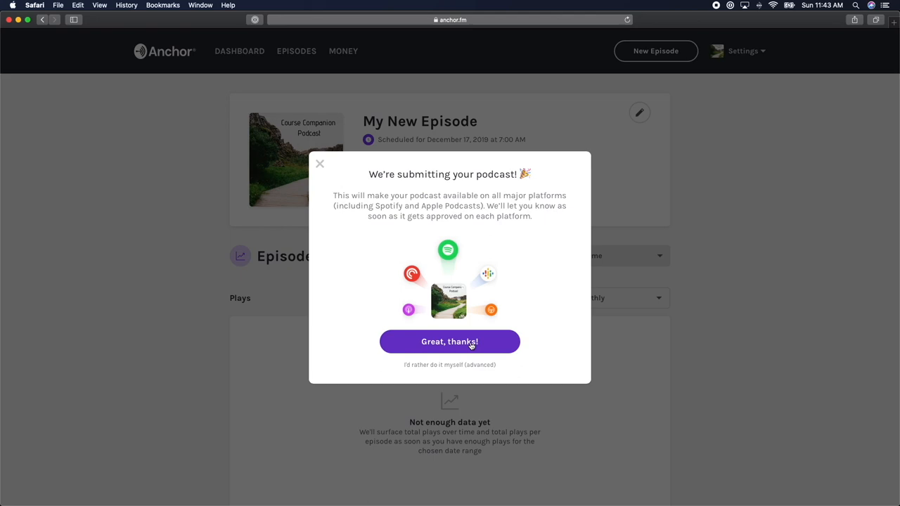
{"action": "left_click", "coordinate": [450, 342]}
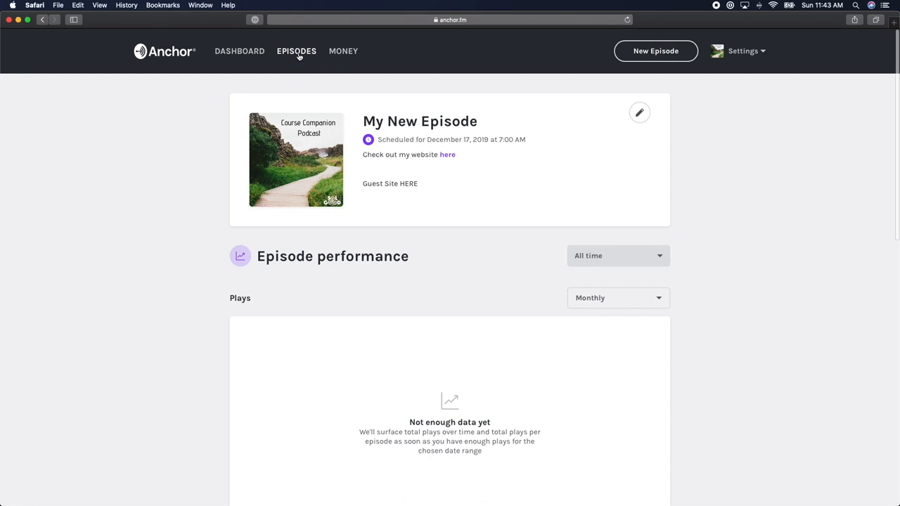
{"action": "left_click", "coordinate": [296, 51]}
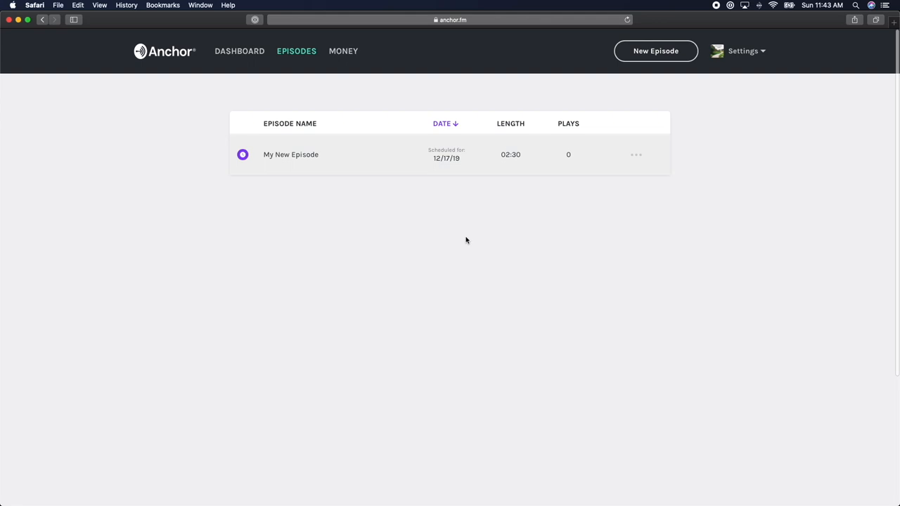
{"action": "left_click", "coordinate": [635, 154]}
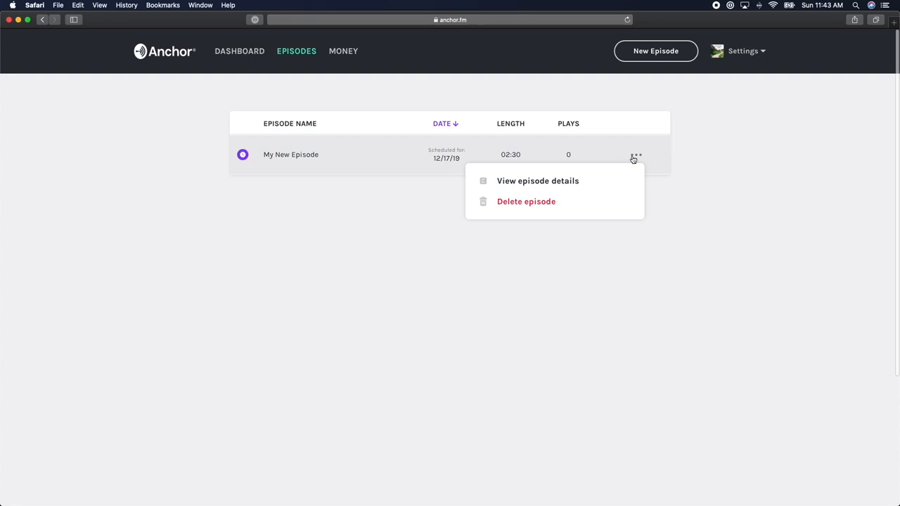
{"action": "left_click", "coordinate": [537, 181]}
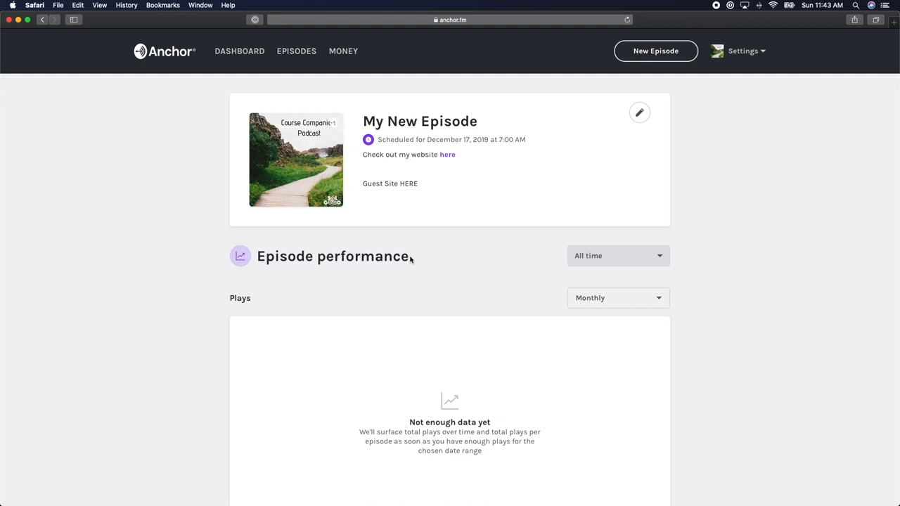
Open the edit options for the scheduled 'My New Episode'.
{"action": "scroll", "scroll_direction": "down", "scroll_amount": 3}
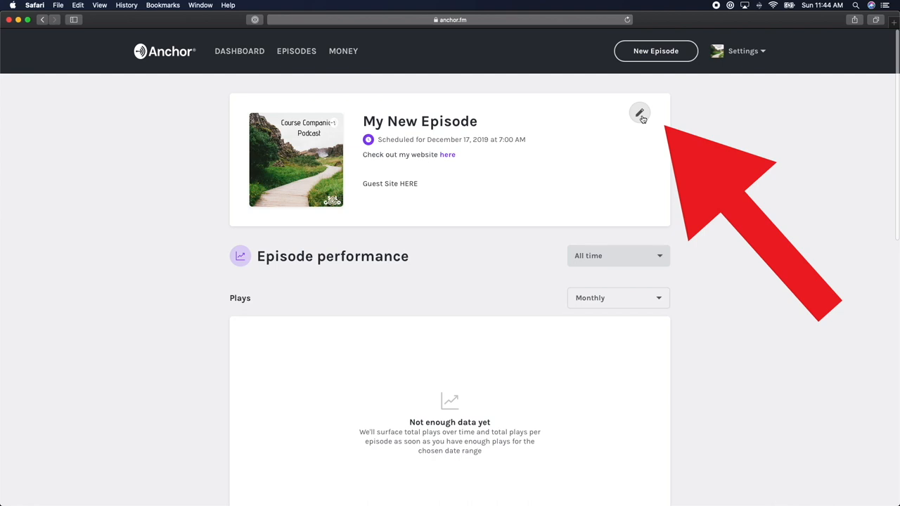
{"action": "left_click", "coordinate": [639, 114]}
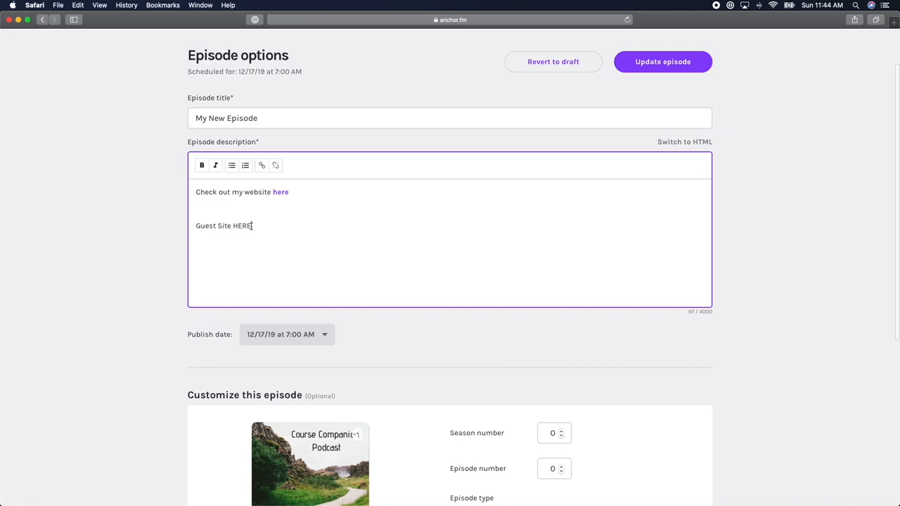